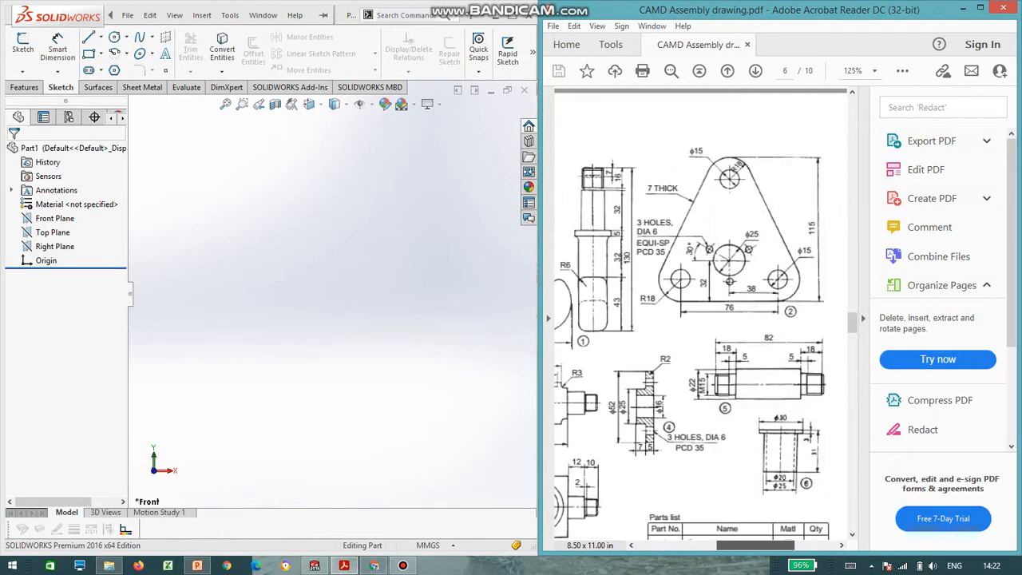
# Step: Open a new sketch on the Front Plane of a blank part, with the hook drawing alongside
pyautogui.scroll(-3)
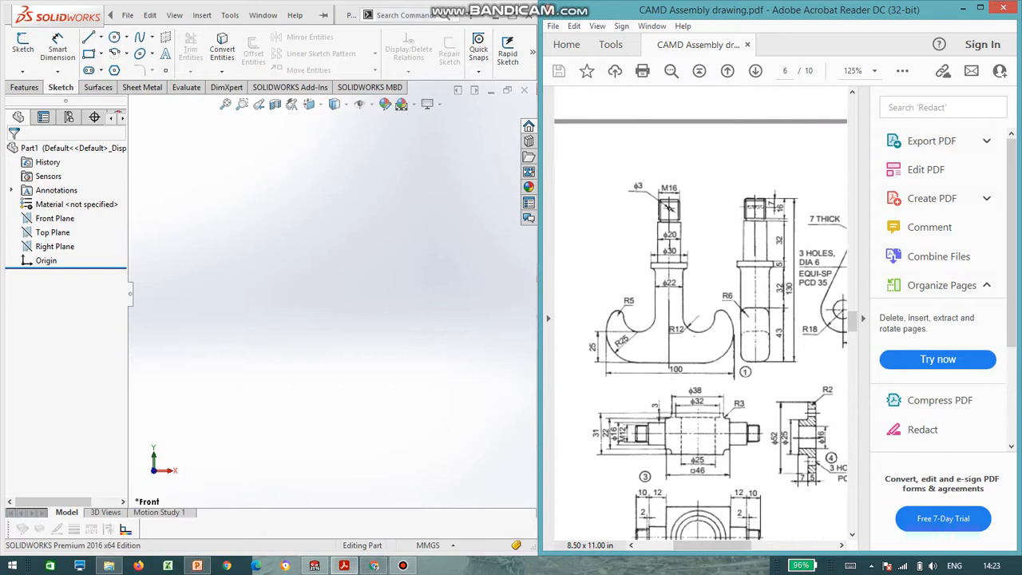
pyautogui.moveTo(180, 200); pyautogui.dragTo(481, 387)
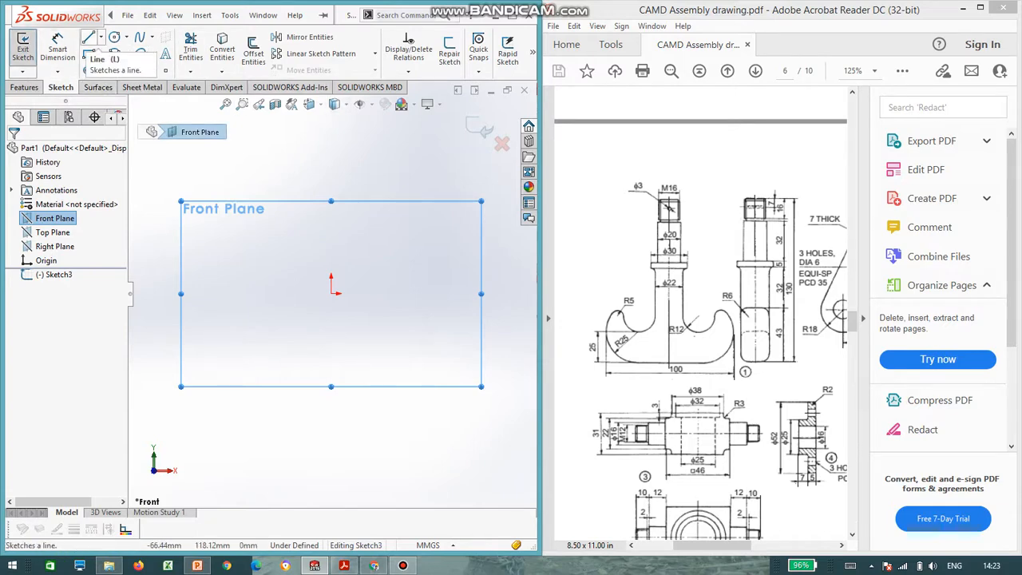
# Step: Draw horizontal and vertical construction centerlines from the origin, dimensioned 50, 25, 25 and 12 mm
pyautogui.click(97, 41)
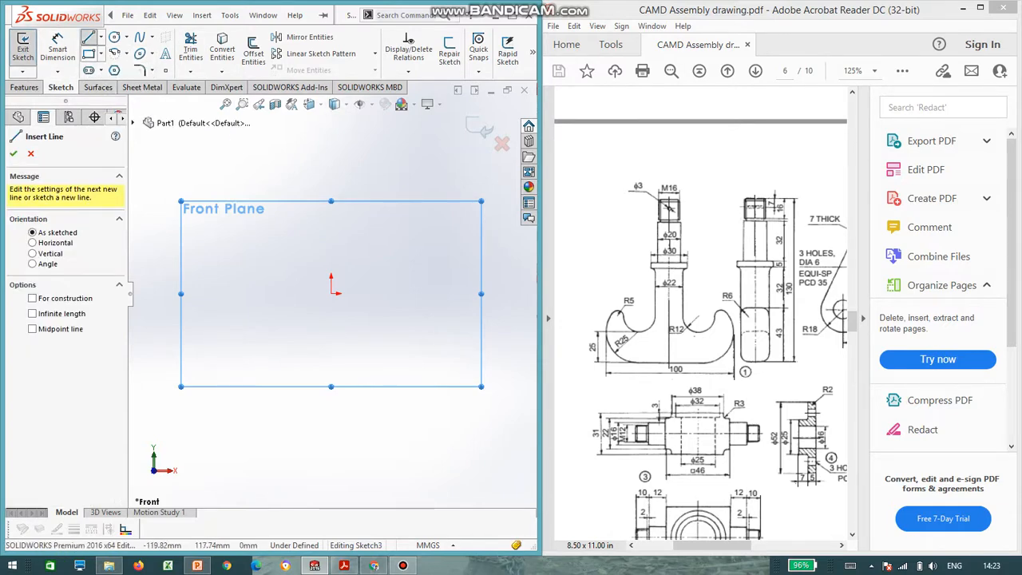
pyautogui.click(33, 298)
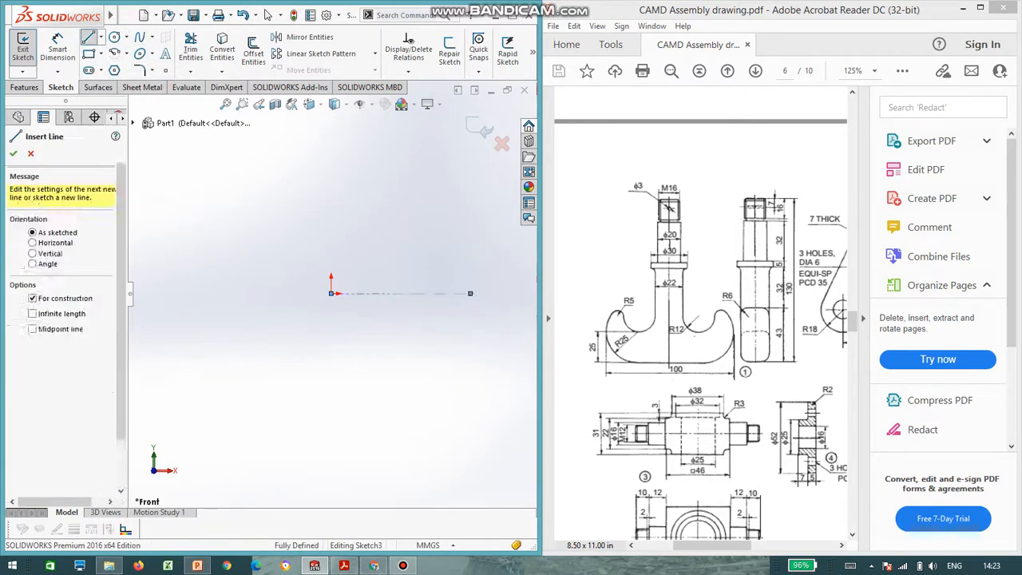
pyautogui.click(125, 36)
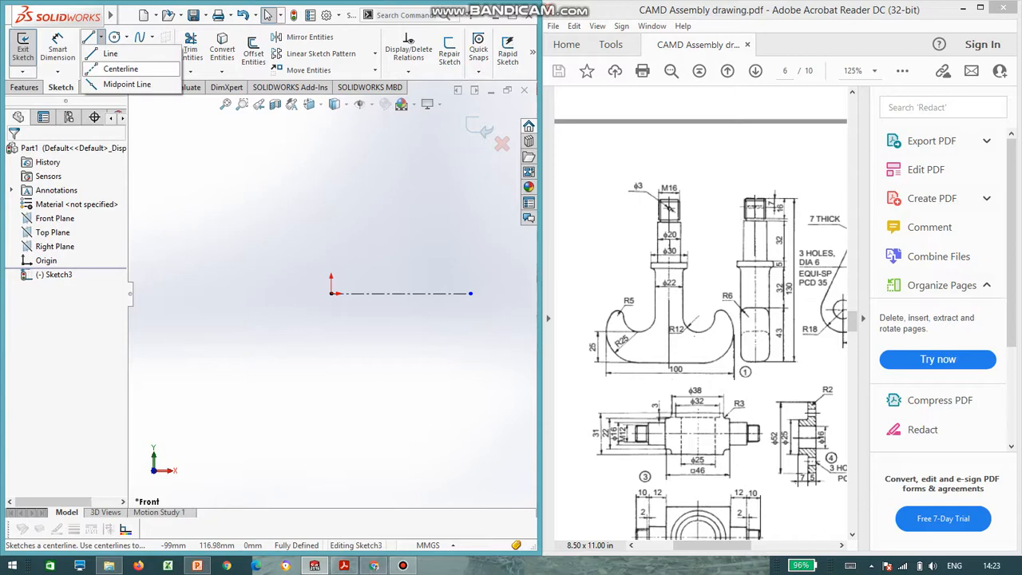
pyautogui.click(110, 53)
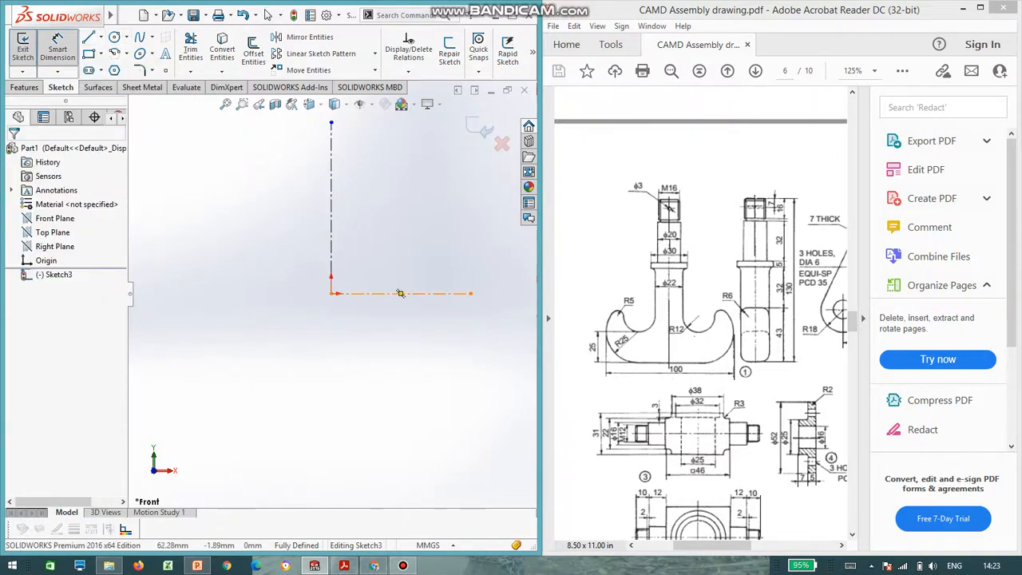
pyautogui.click(399, 294)
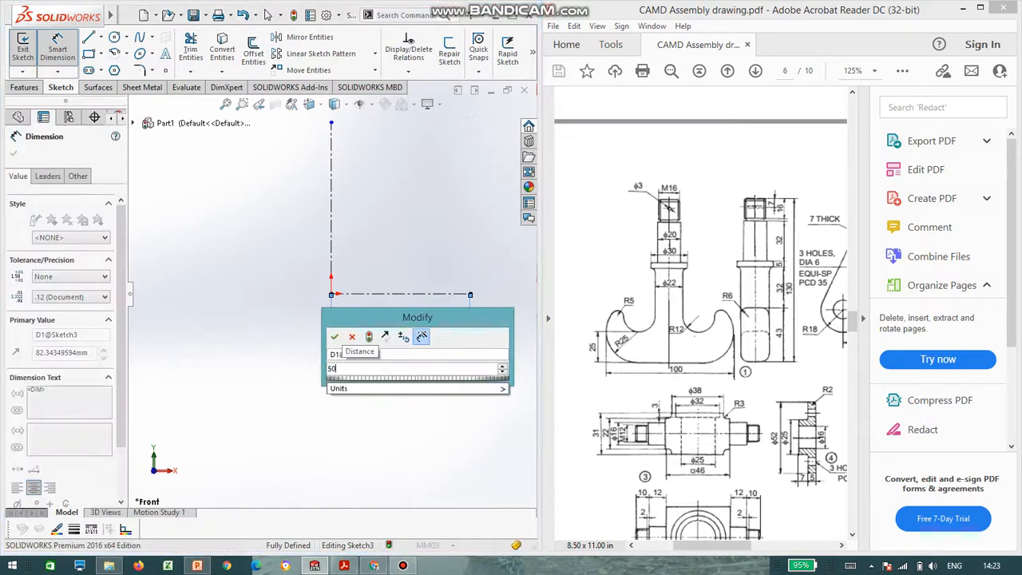
pyautogui.click(334, 336)
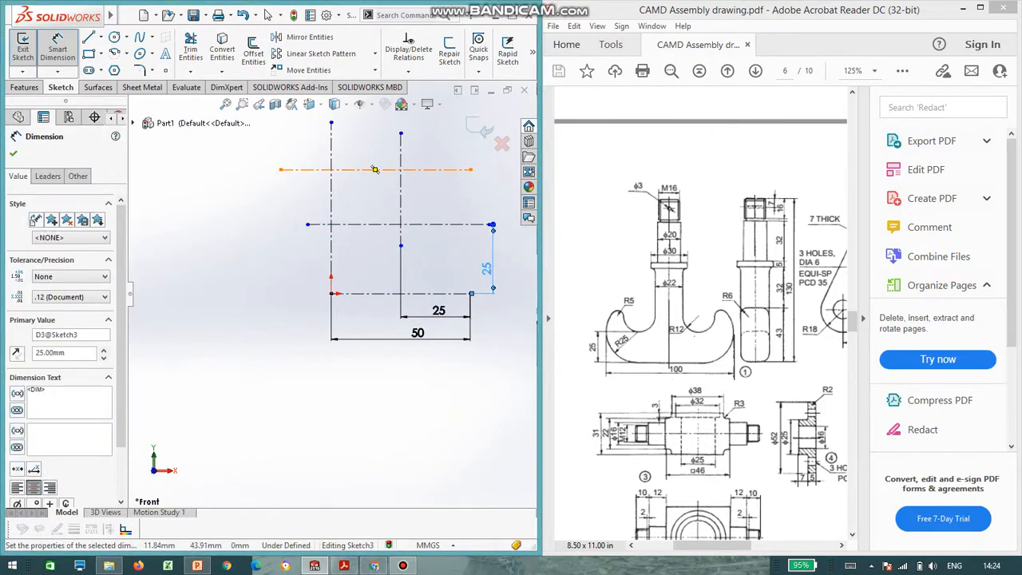
pyautogui.click(375, 169)
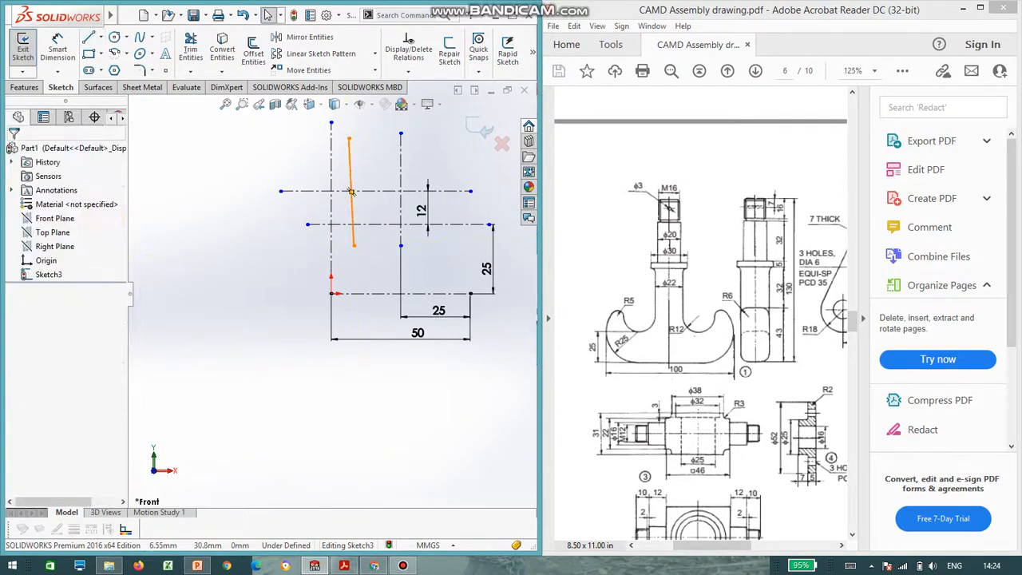
# Step: Constrain the slanted line and add the 11 mm and 12 mm dimensions
pyautogui.click(349, 191)
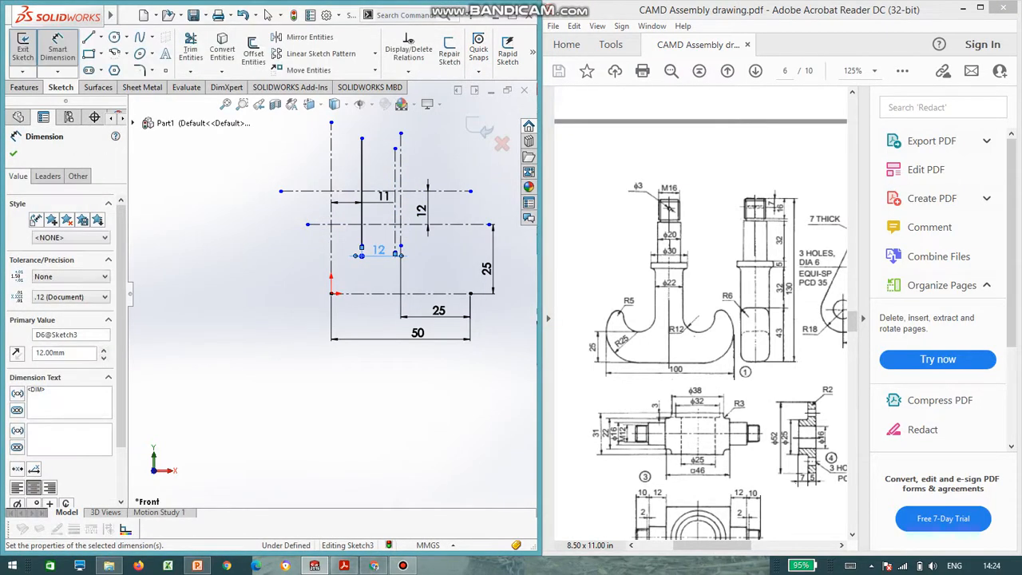
pyautogui.click(115, 37)
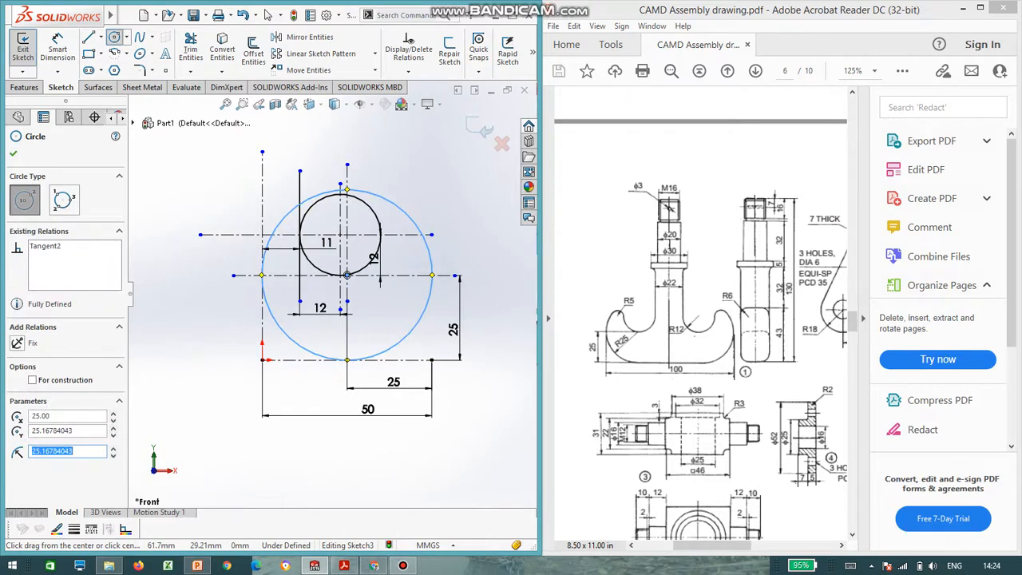
pyautogui.moveTo(115, 37)
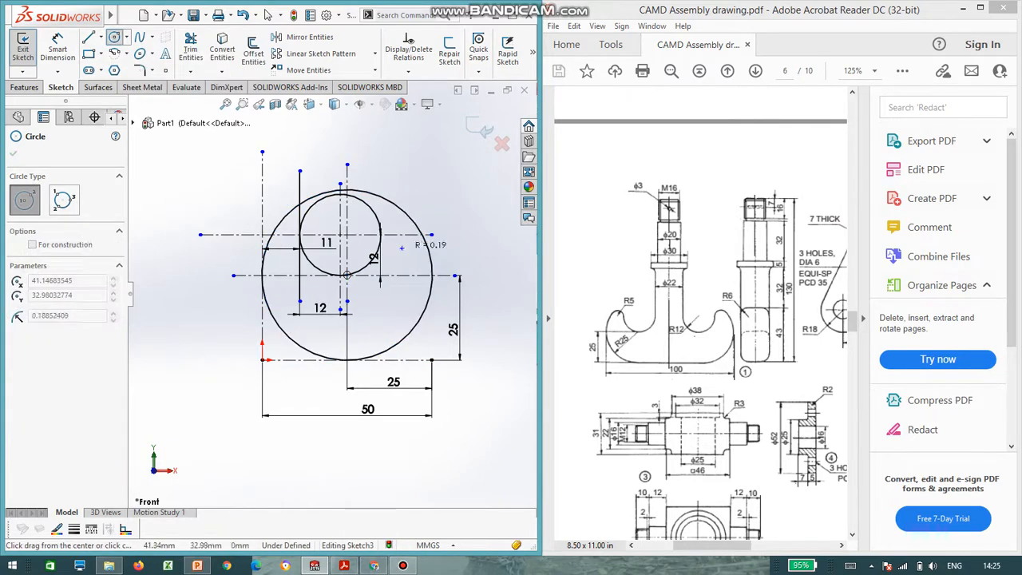
# Step: Draw a small tip circle and set its diameter to 10 mm
pyautogui.moveTo(402, 248); pyautogui.dragTo(401, 247)
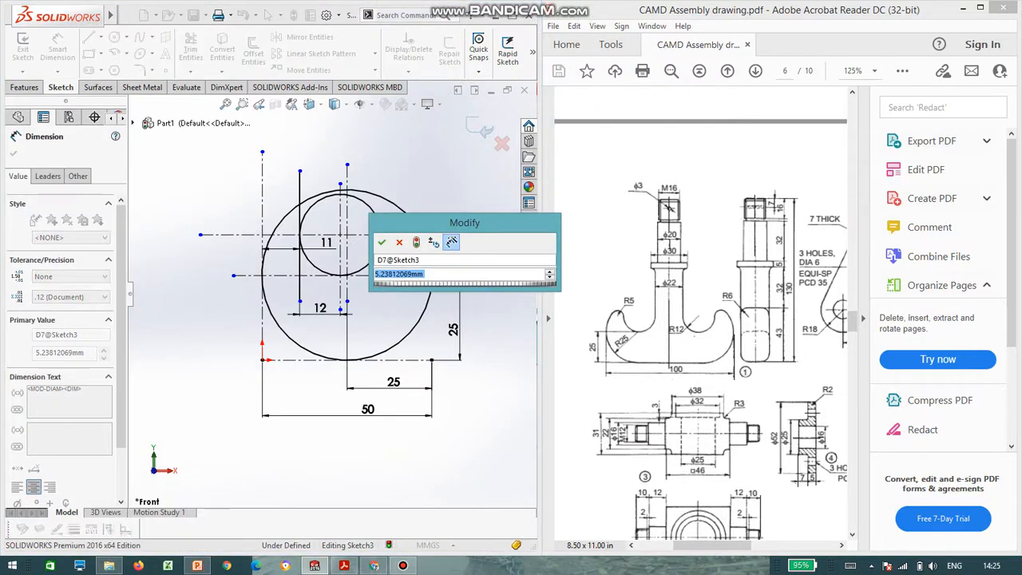
pyautogui.click(382, 242)
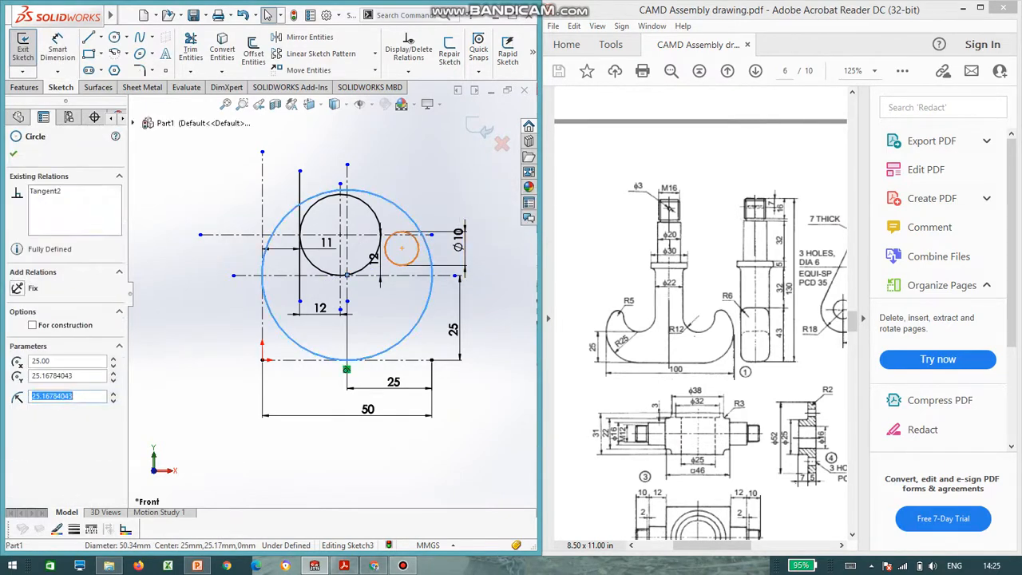
pyautogui.click(402, 247)
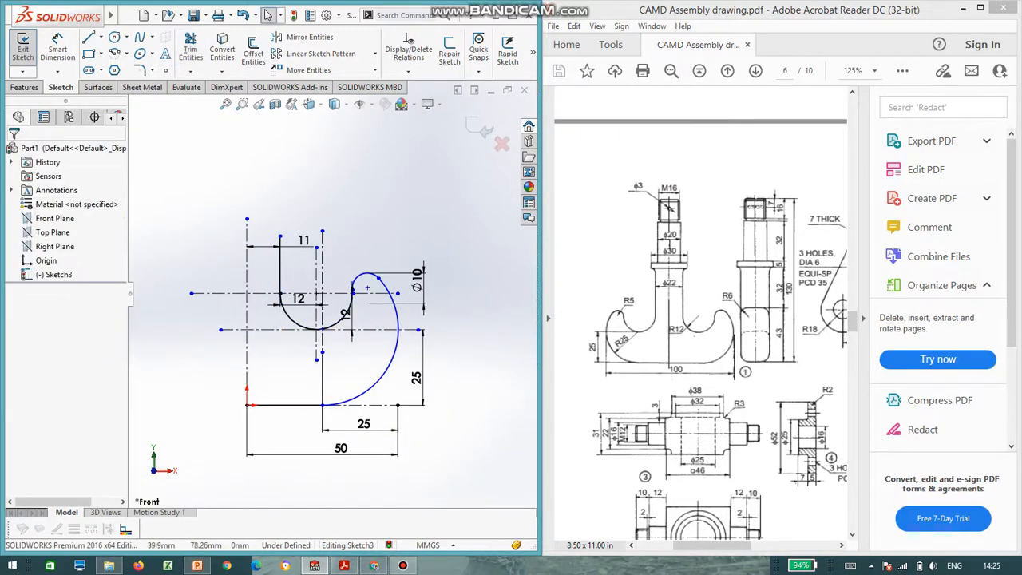
# Step: Mirror the right hook half about the vertical centerline and trim the leftover left line
pyautogui.click(309, 37)
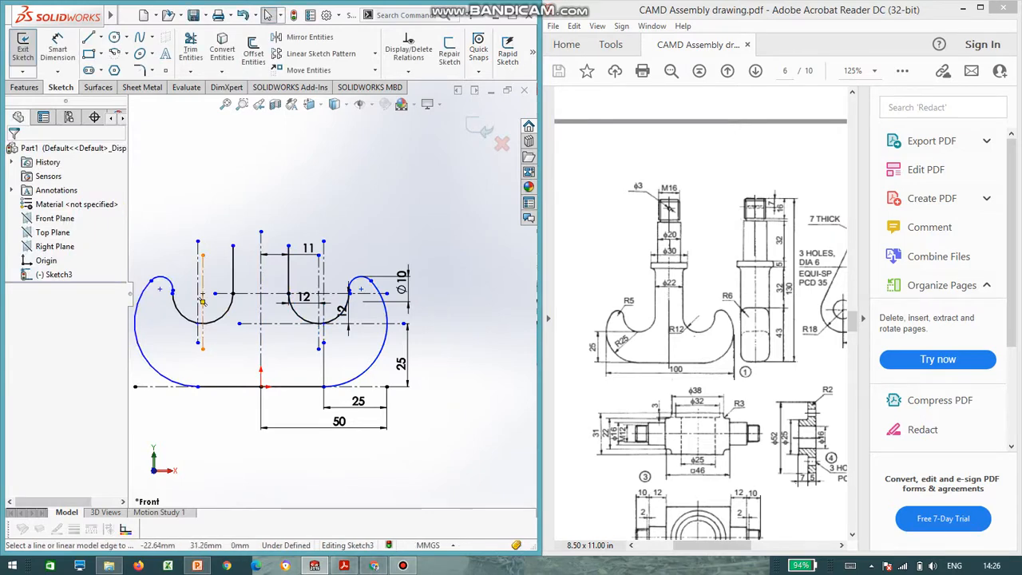
pyautogui.click(198, 291)
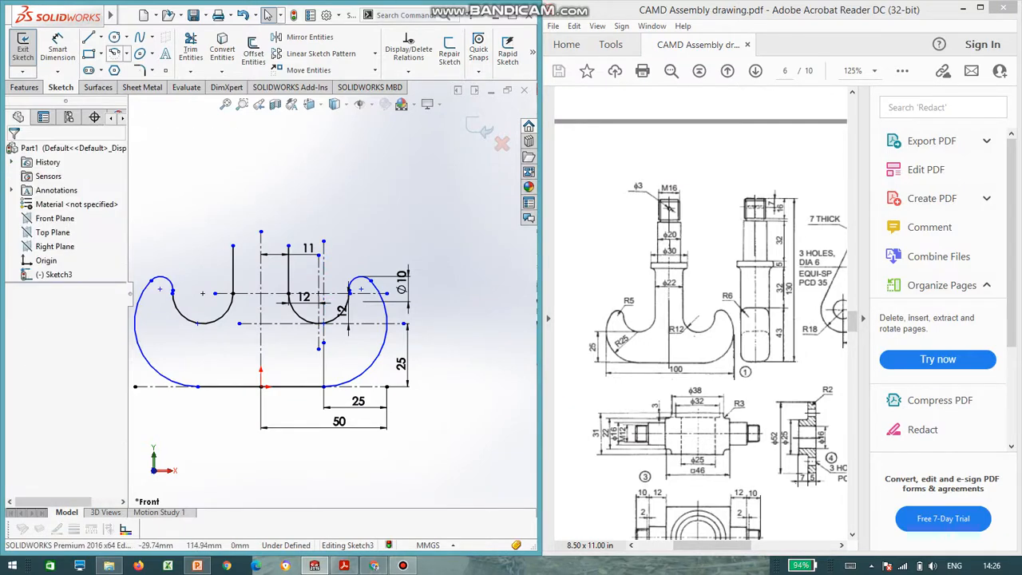
pyautogui.click(103, 37)
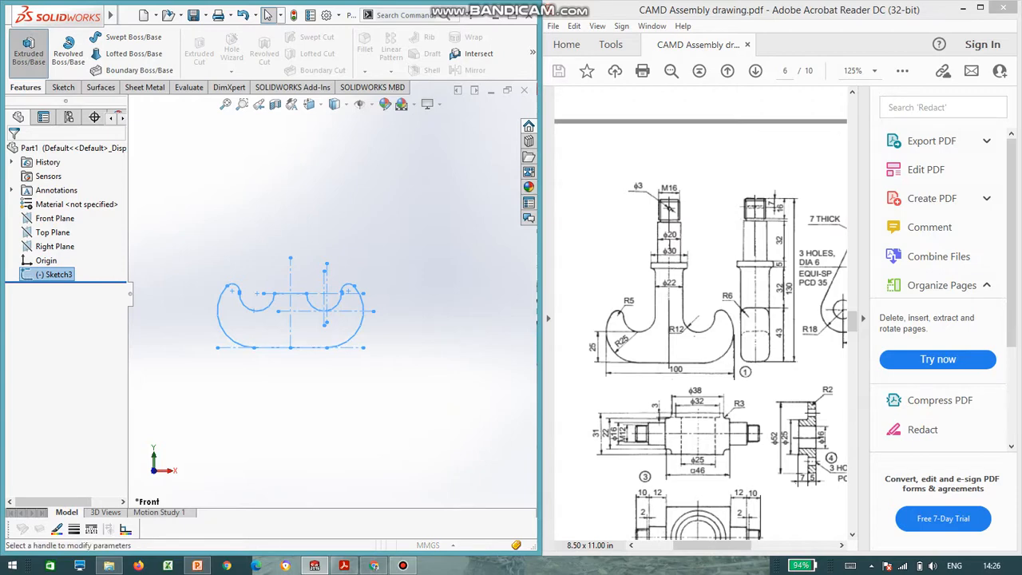
# Step: Exit the hook sketch and bring up the Features commands for Sketch3
pyautogui.click(28, 47)
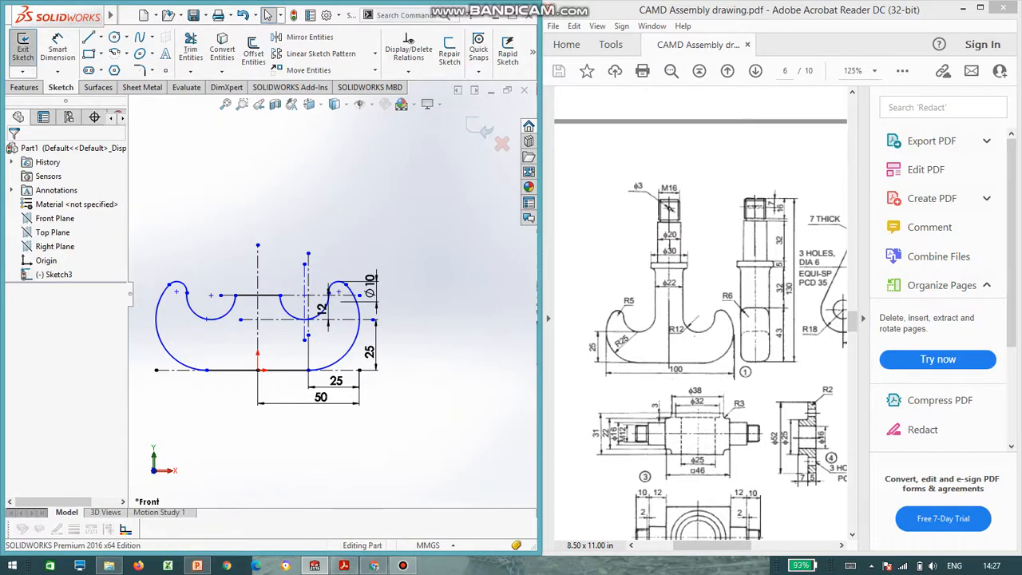
# Step: Edit Sketch3 to revise the double-hook profile, then close it
pyautogui.click(22, 49)
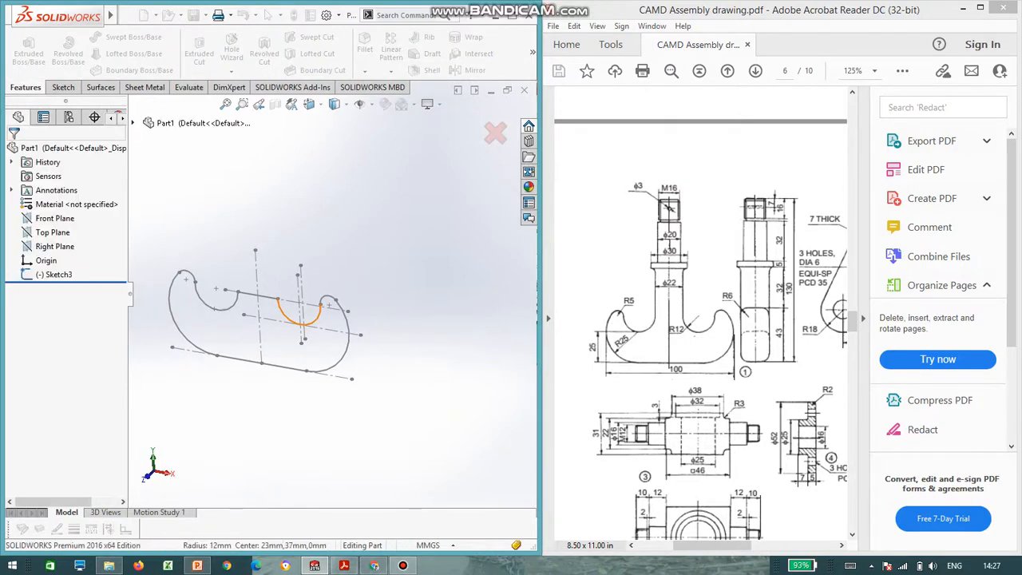
# Step: Extrude the hook outline 10 mm Blind to create Boss-Extrude1
pyautogui.click(28, 48)
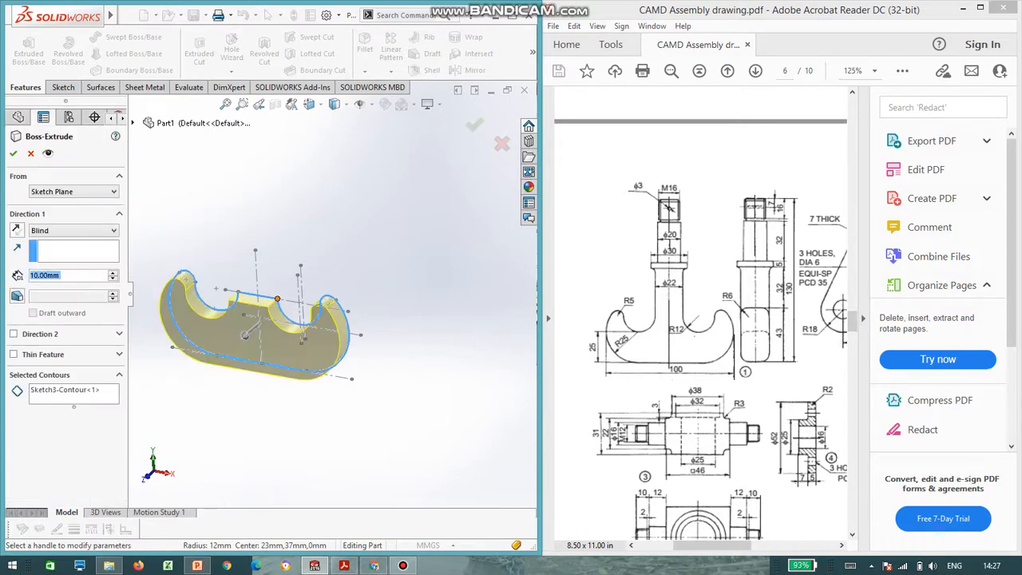
pyautogui.click(72, 230)
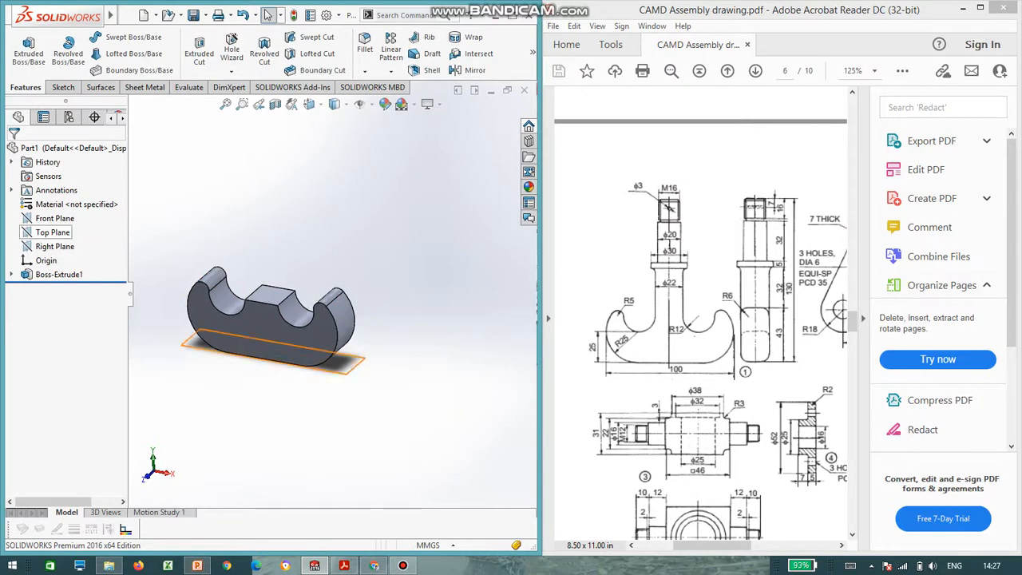
pyautogui.click(54, 218)
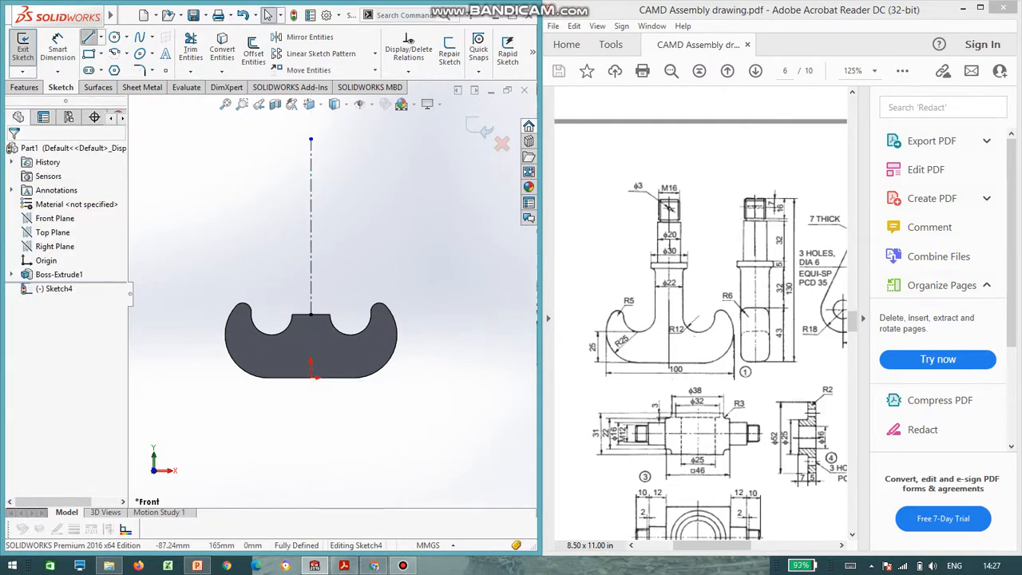
# Step: Draw the stepped shank half-profile with lines beside the vertical centerline
pyautogui.click(90, 36)
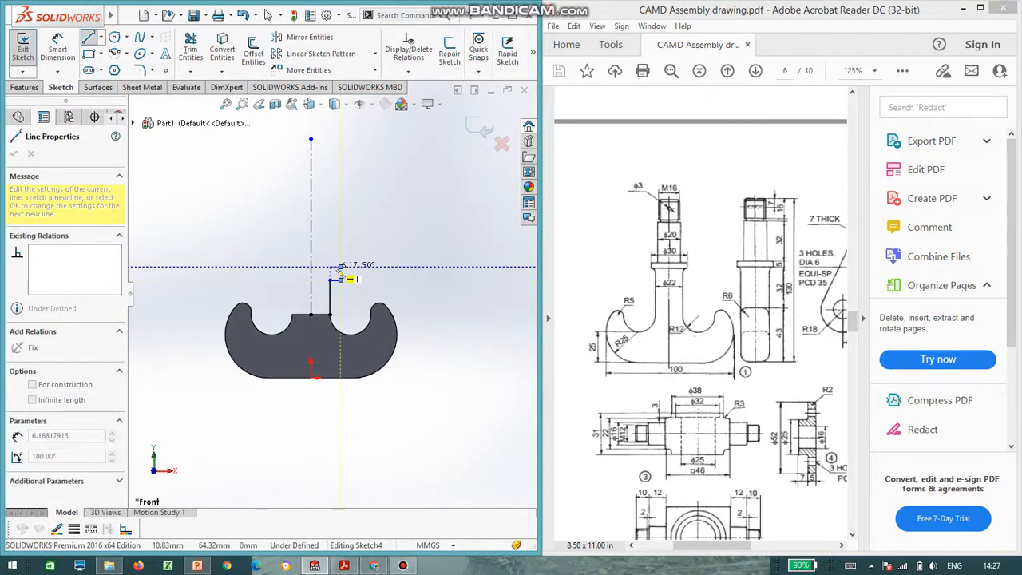
pyautogui.moveTo(342, 278); pyautogui.dragTo(340, 278)
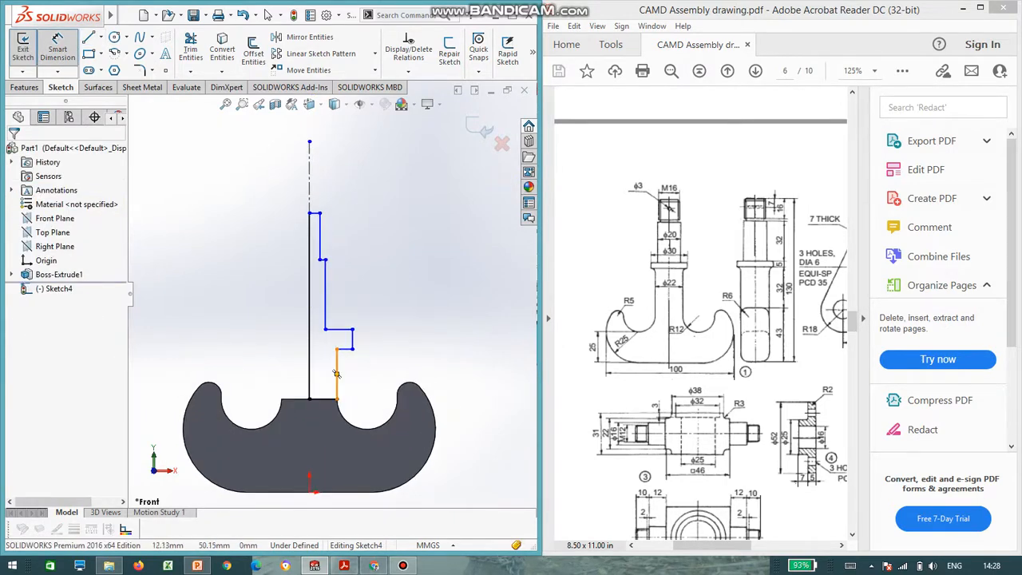
pyautogui.click(335, 368)
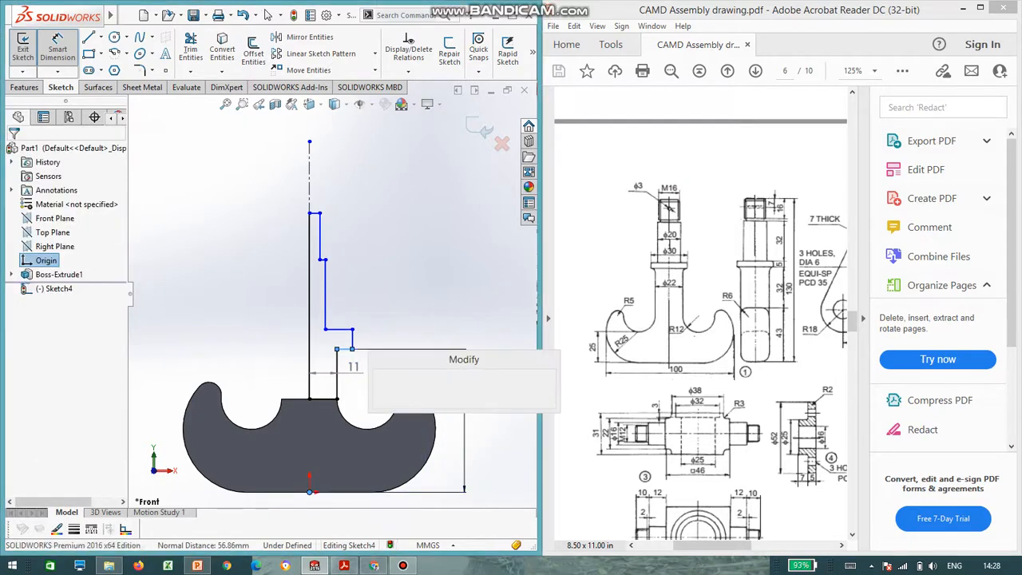
# Step: Dimension the shank steps: widths 11, 15, 10, 8 mm; heights 75, 5, 32, 130 mm
pyautogui.write('43-')
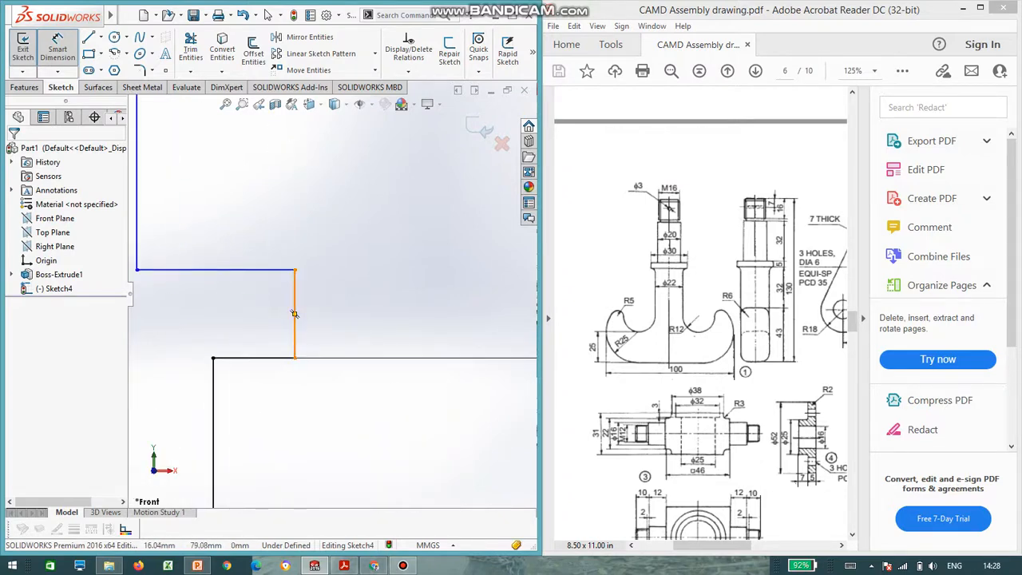
pyautogui.click(295, 314)
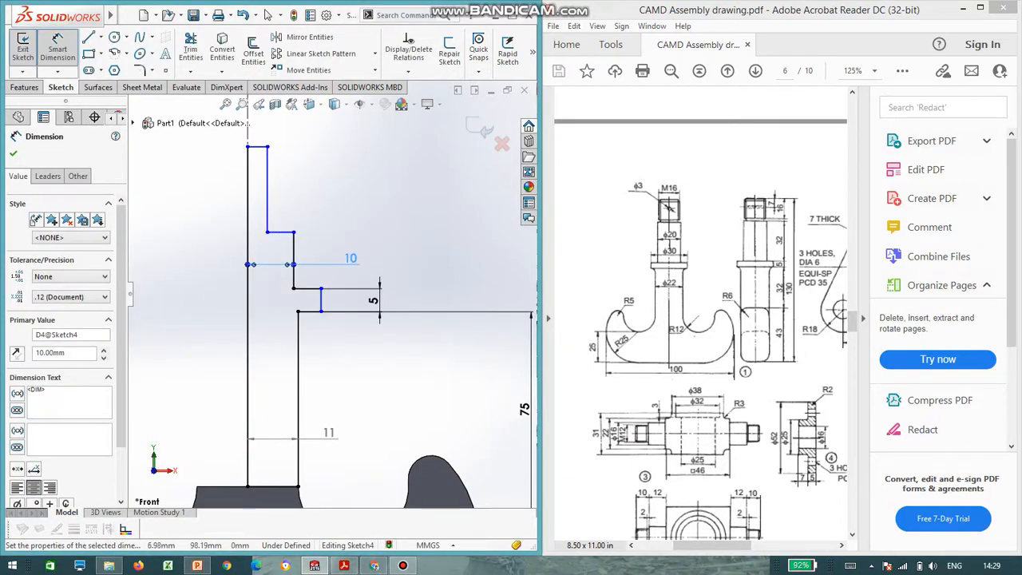
pyautogui.click(267, 192)
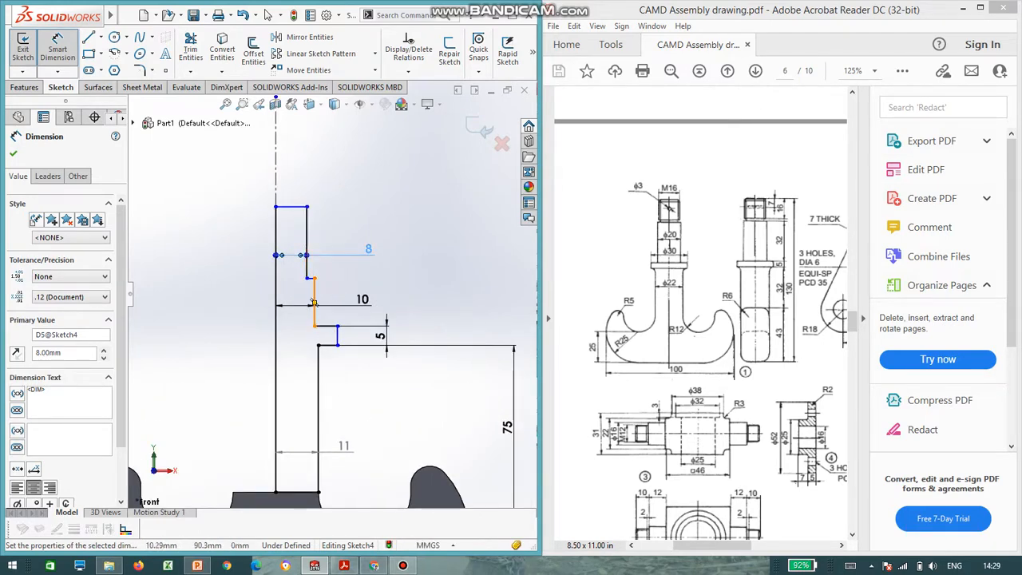
pyautogui.doubleClick(361, 298)
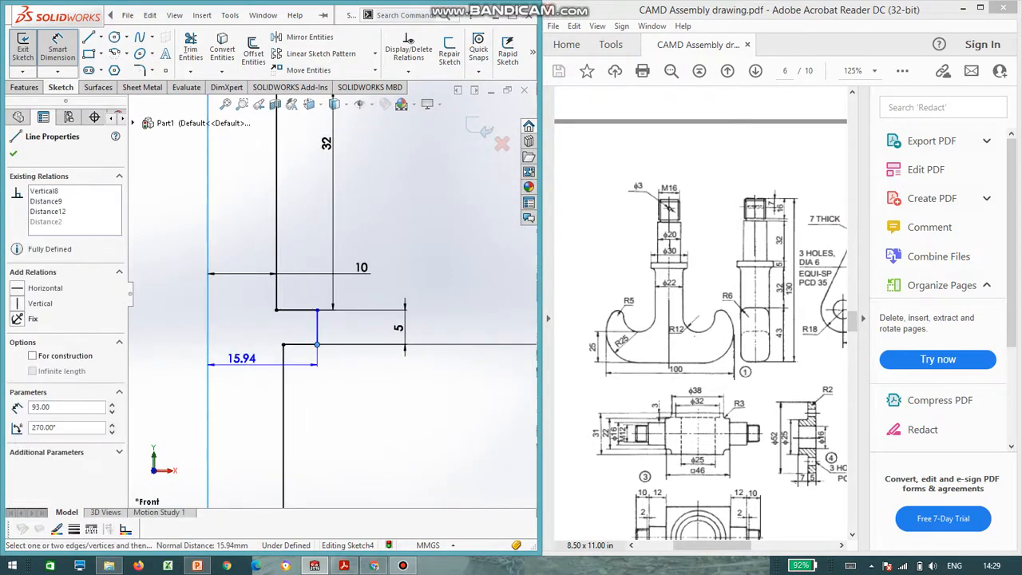
pyautogui.click(240, 357)
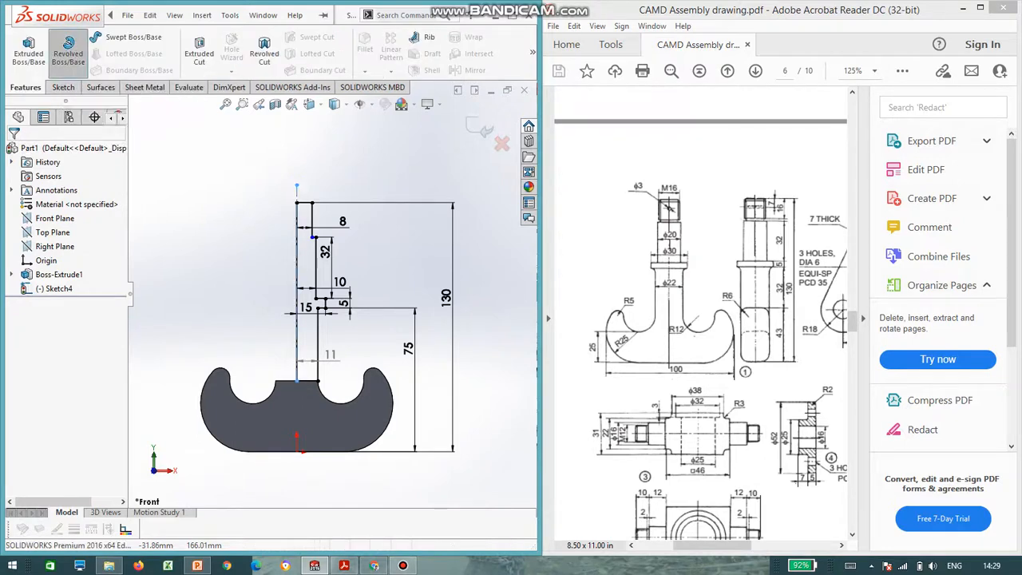
# Step: Revolve Sketch4 about its centerline to create Revolve1, the stepped shank with collar
pyautogui.click(68, 52)
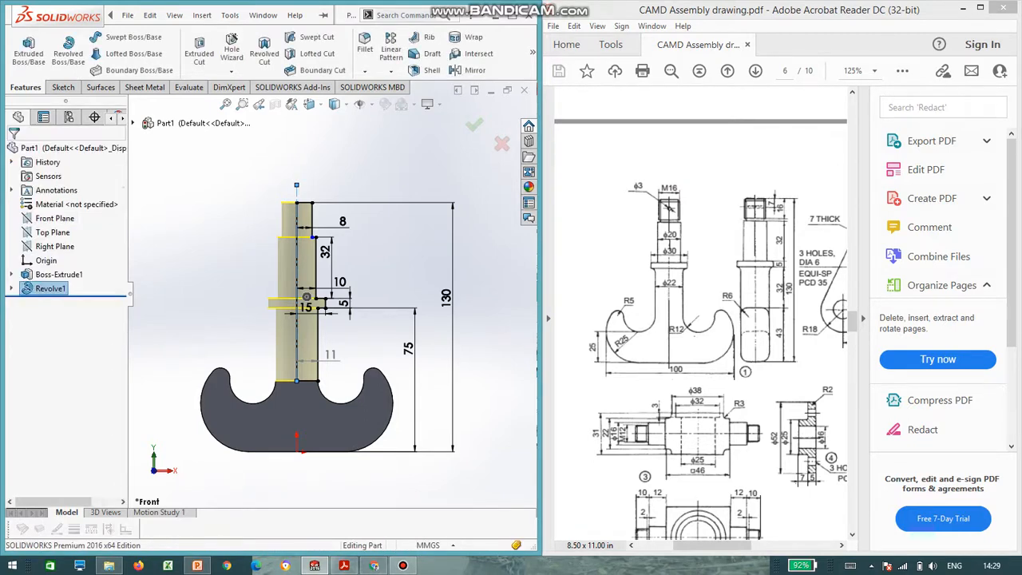
pyautogui.click(474, 125)
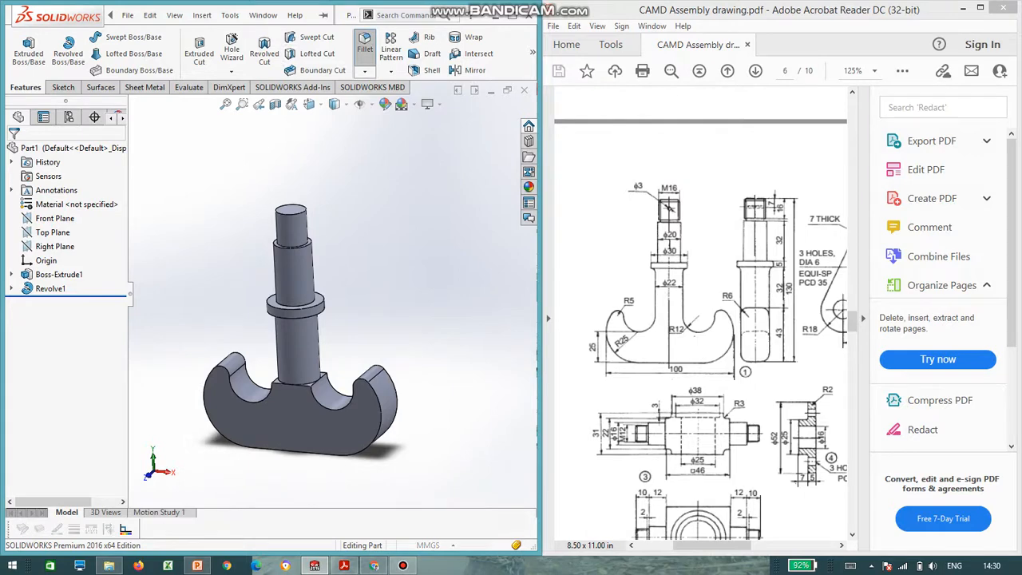
# Step: Add Fillet1, rounding the double-hook body's curved outline edges with a 6 mm radius
pyautogui.click(364, 44)
pyautogui.write('6')
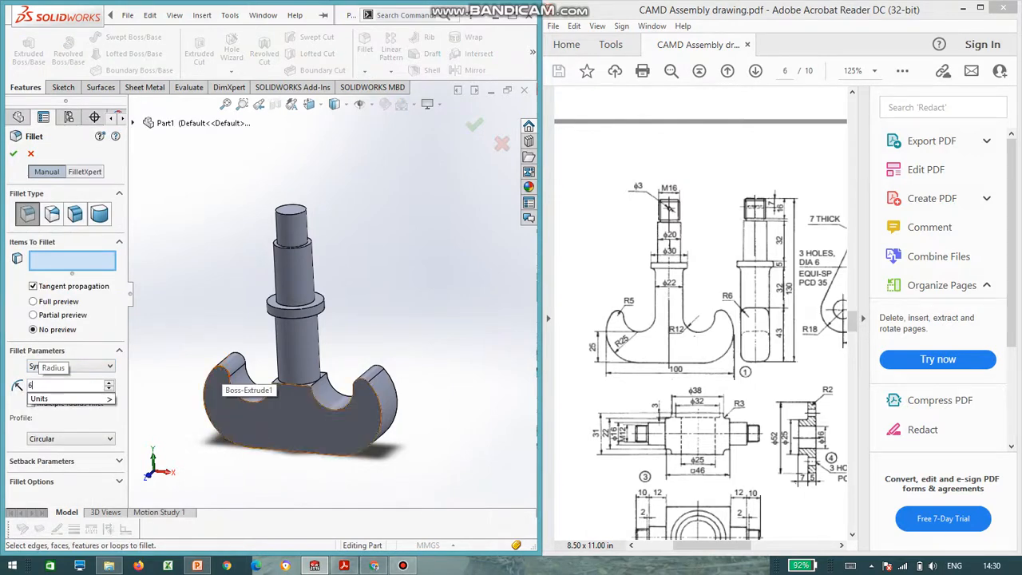
pyautogui.click(232, 363)
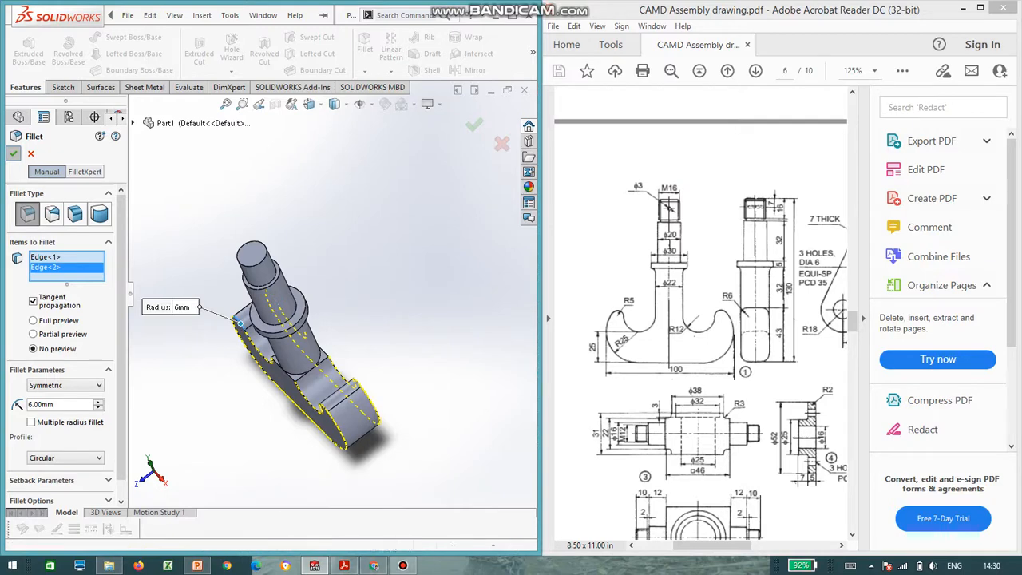
pyautogui.click(474, 125)
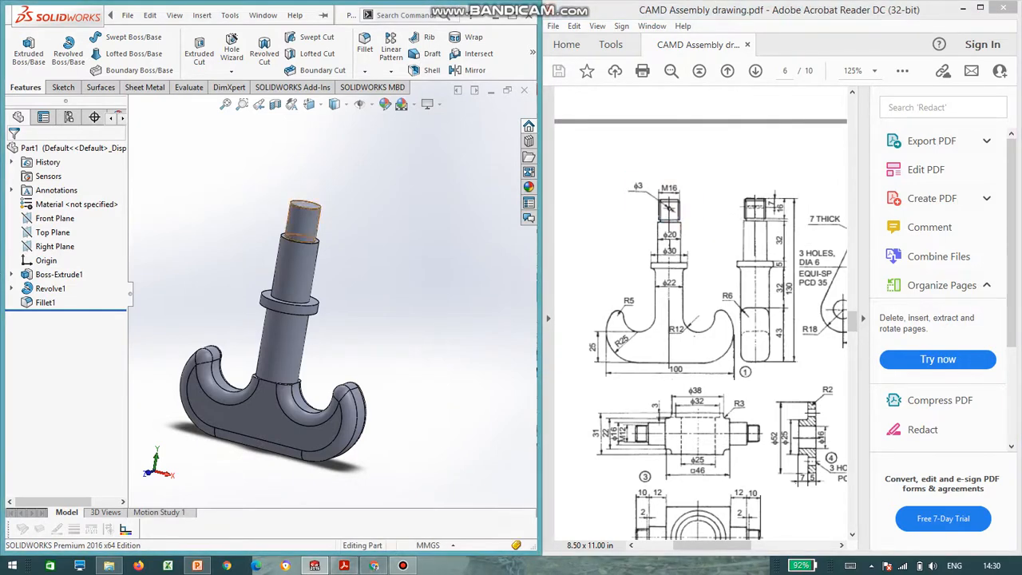
# Step: Create Sketch5 with a Ø3 hole circle 7 mm below the shank top, then pick Centerline
pyautogui.click(54, 218)
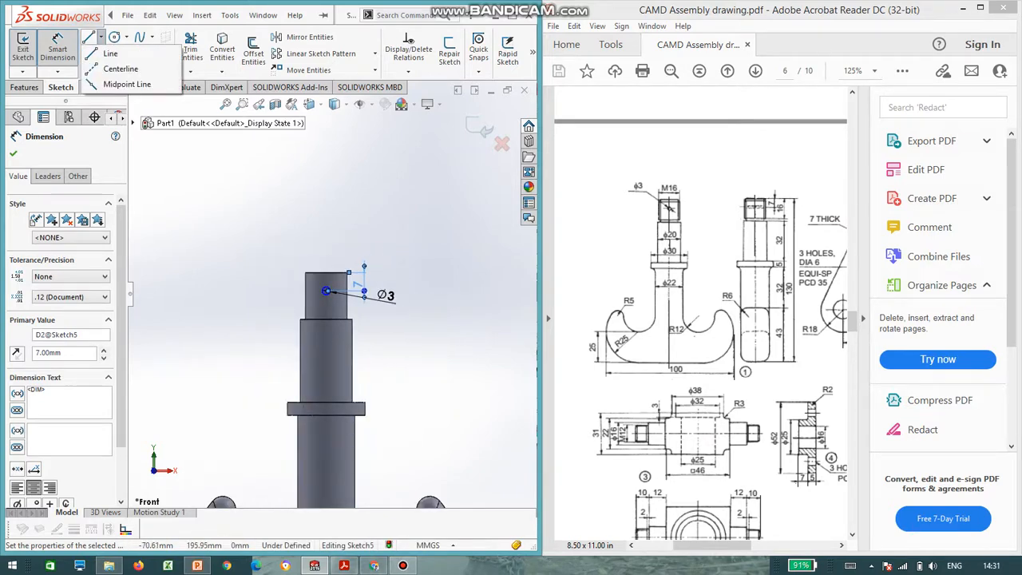
pyautogui.click(110, 53)
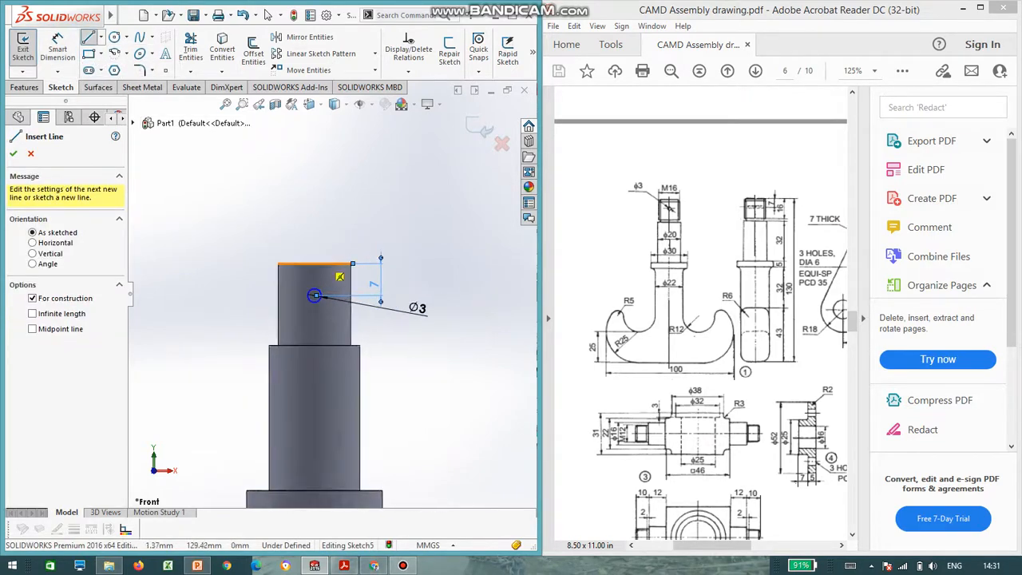